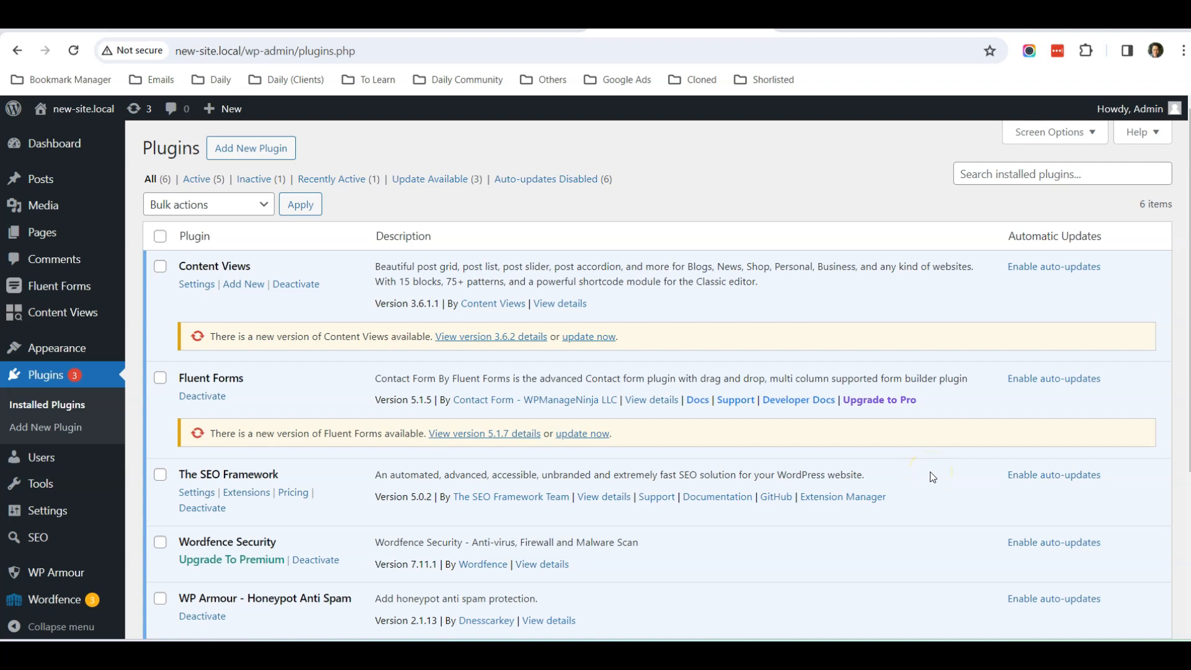
pyautogui.moveTo(932, 477)
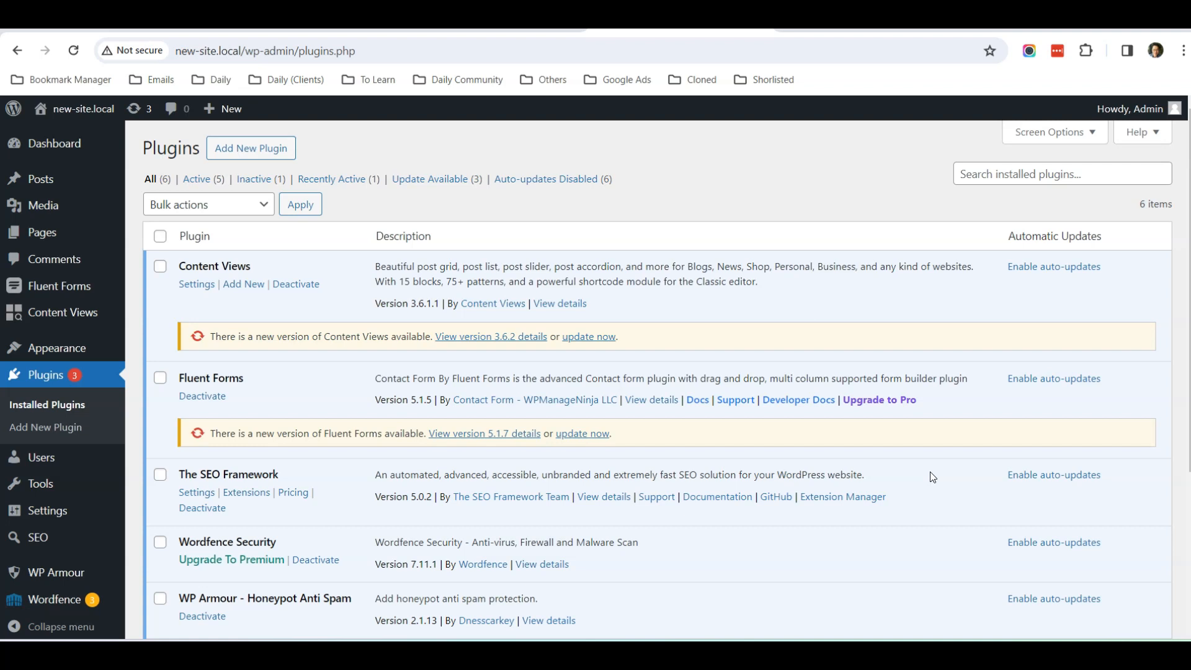
# - Search the plugin directory for 'wp rollback' from Add New Plugin
pyautogui.scroll(-3)
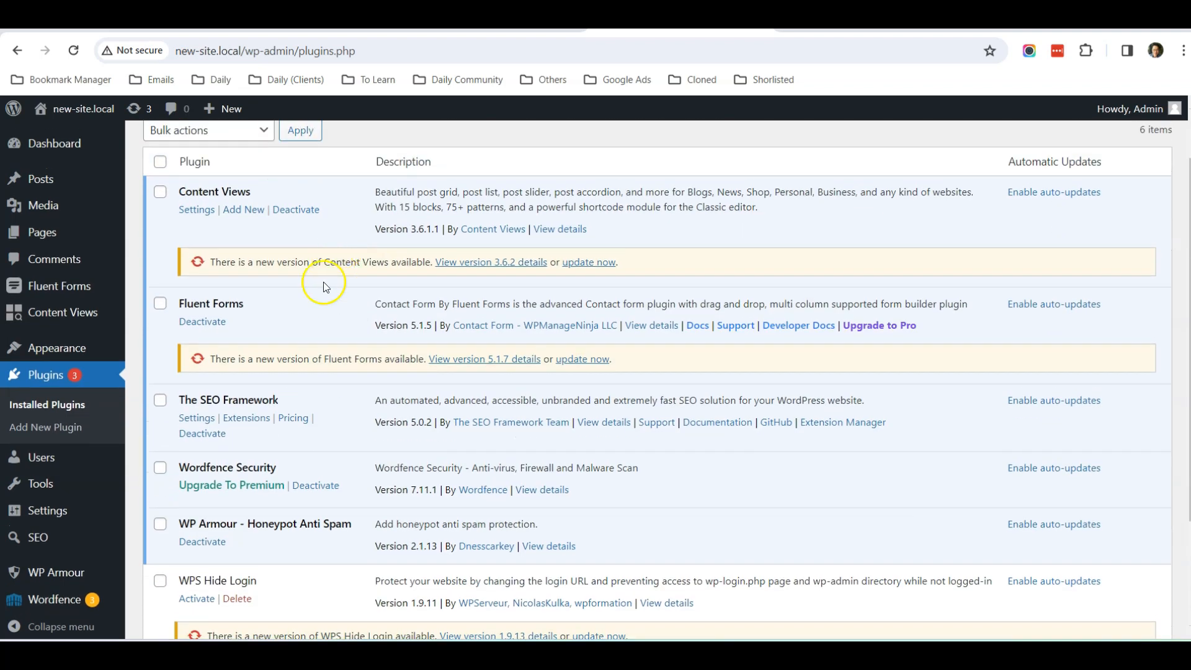
pyautogui.moveTo(307, 325)
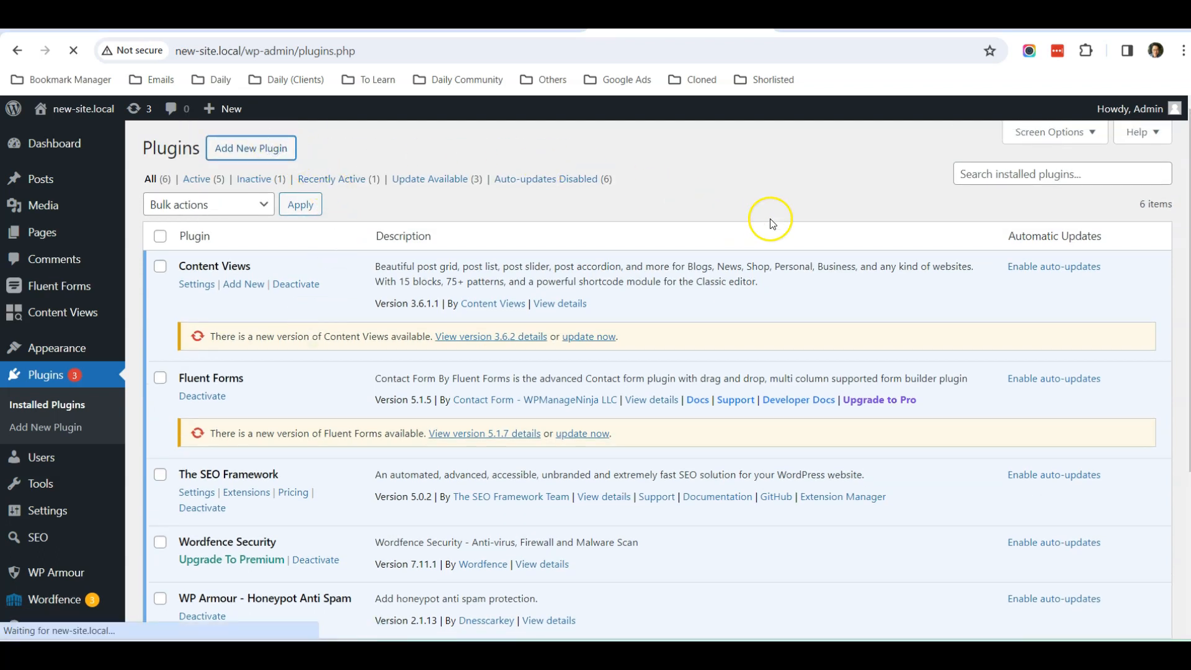
pyautogui.click(250, 147)
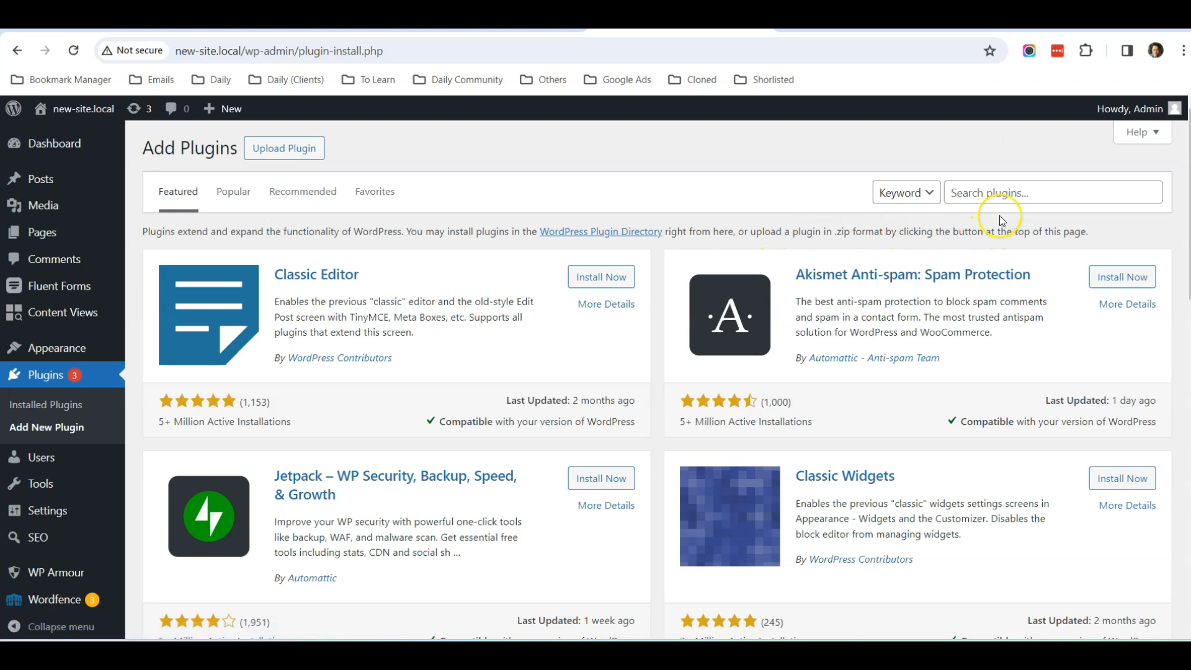
pyautogui.click(1054, 193)
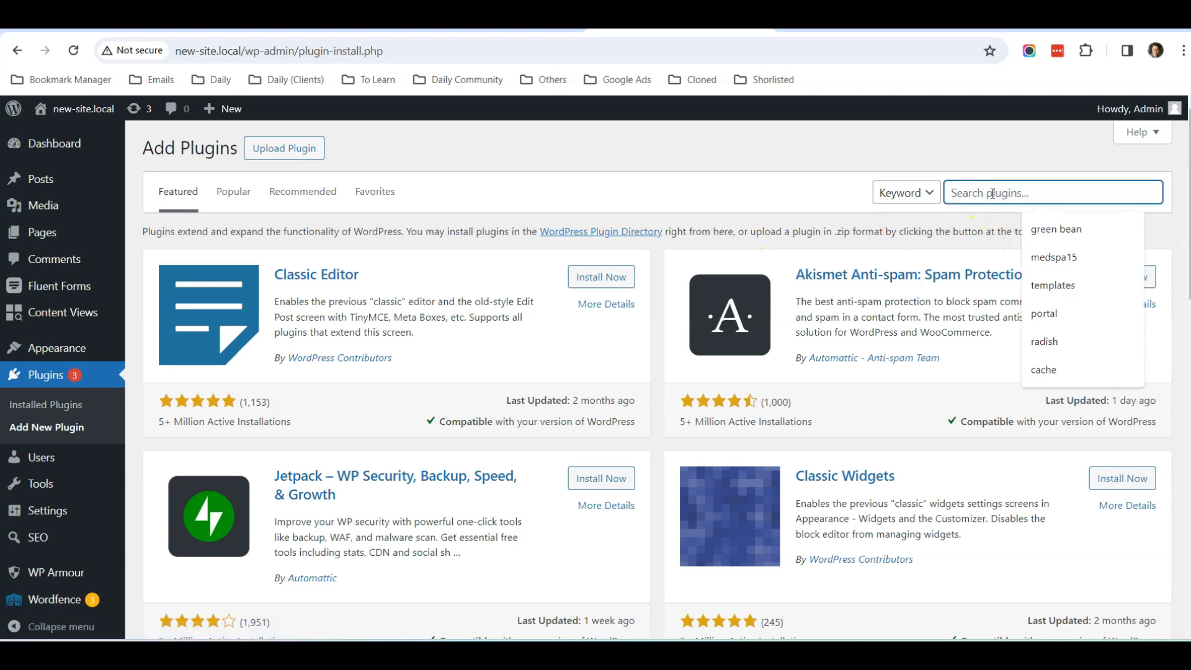
pyautogui.write('wp rollback')
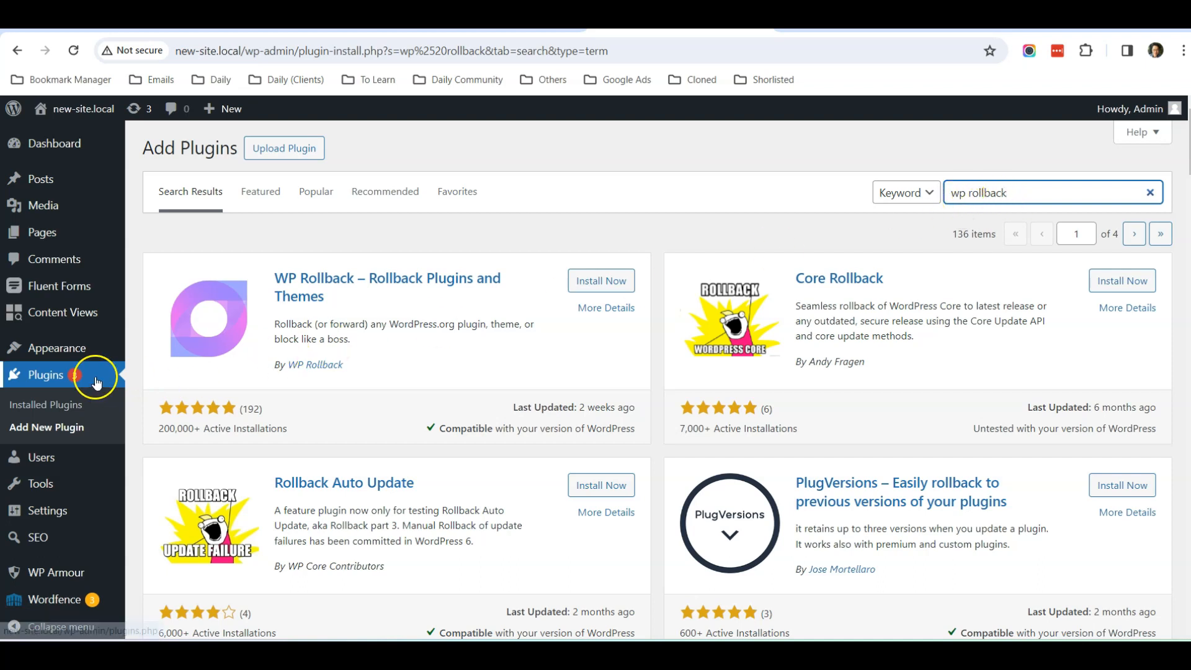
pyautogui.moveTo(235, 313)
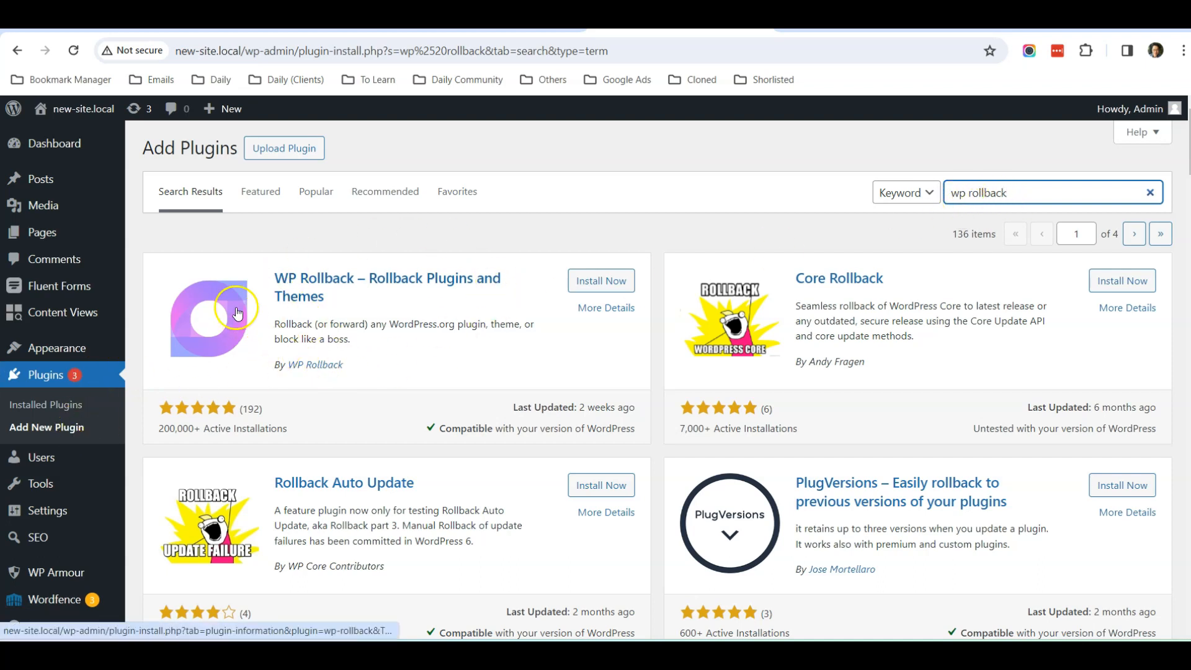
pyautogui.moveTo(472, 348)
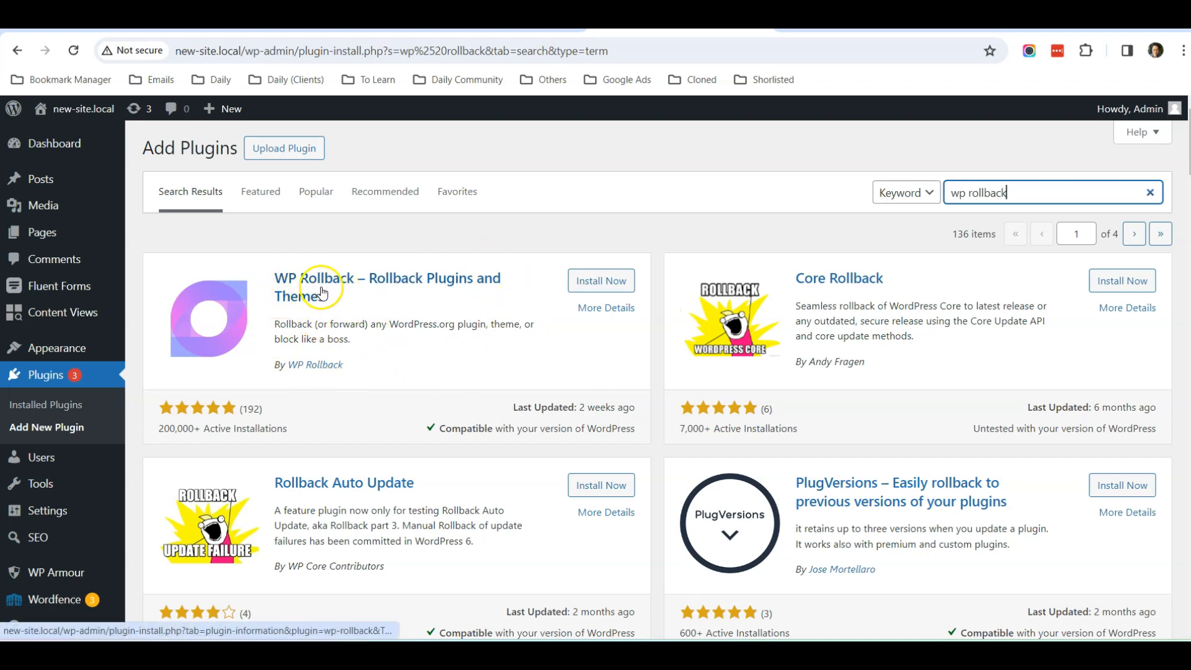
pyautogui.moveTo(500, 304)
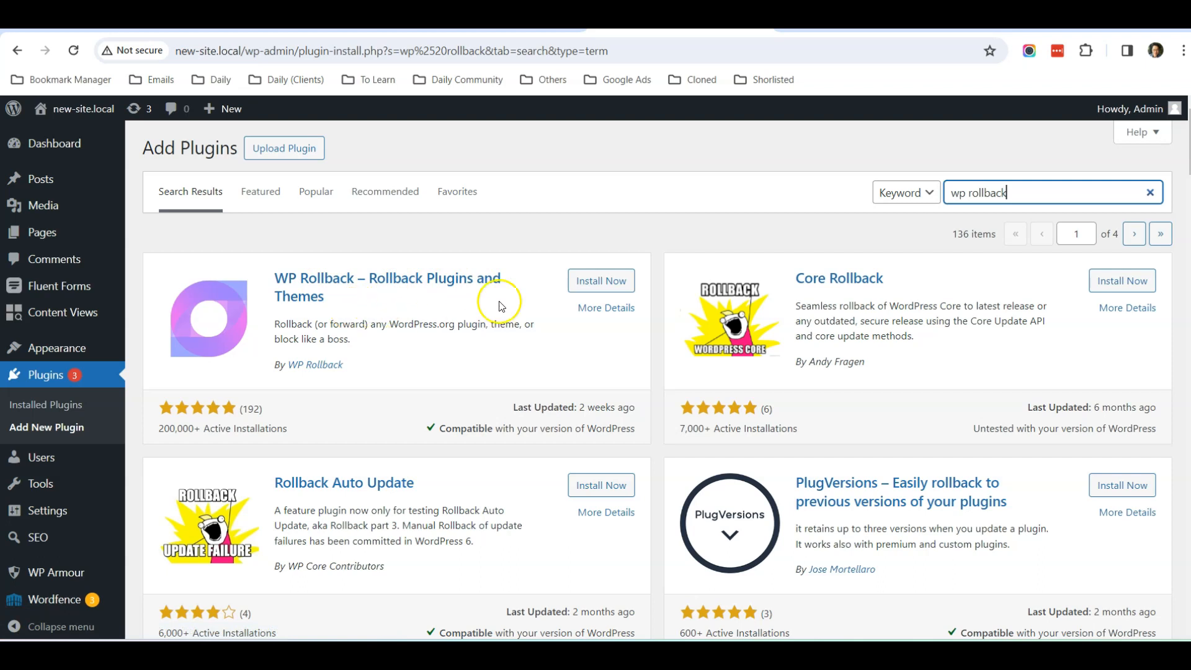
# - Install the WP Rollback plugin and activate it
pyautogui.click(601, 280)
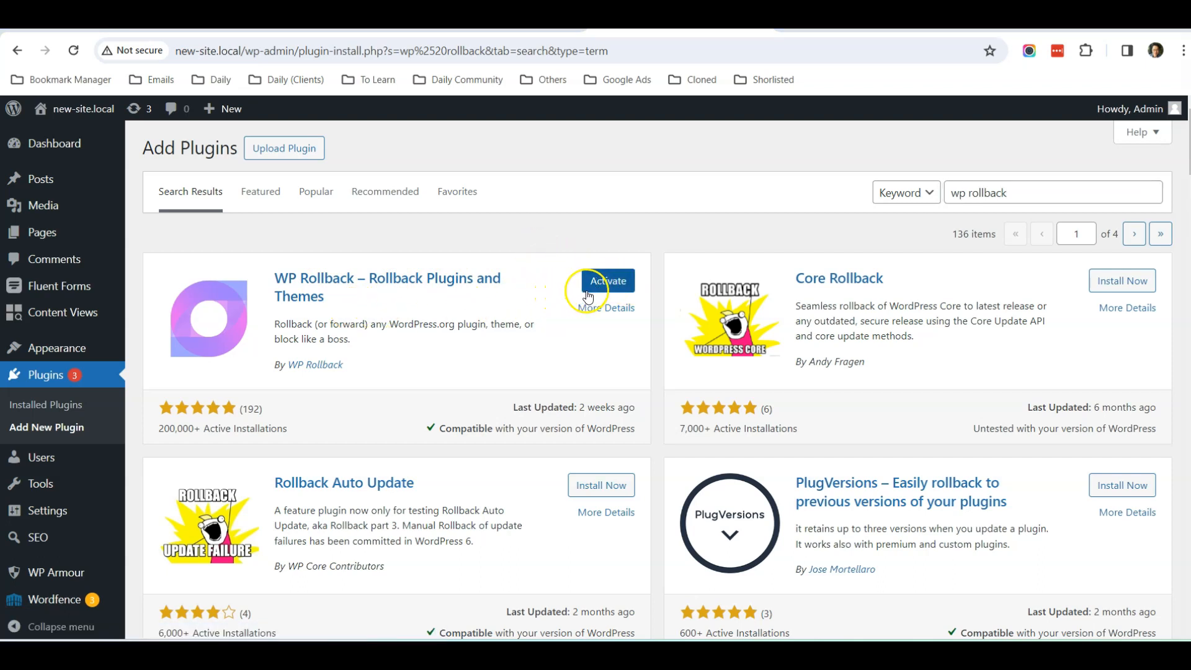
pyautogui.click(608, 281)
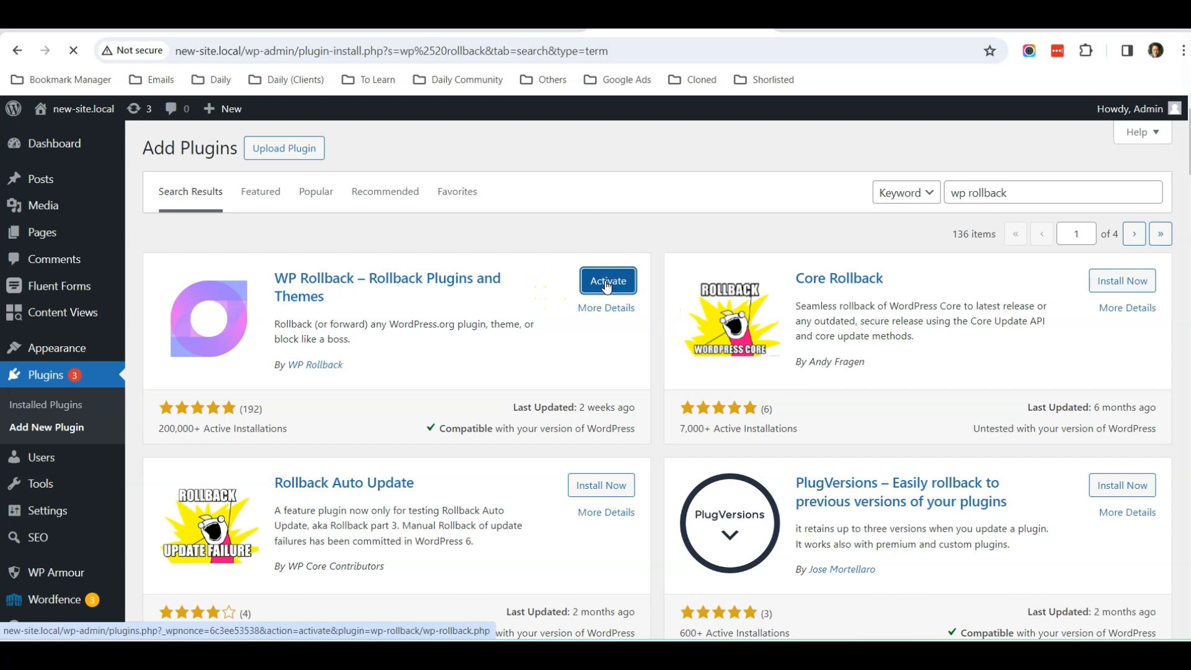
pyautogui.click(606, 280)
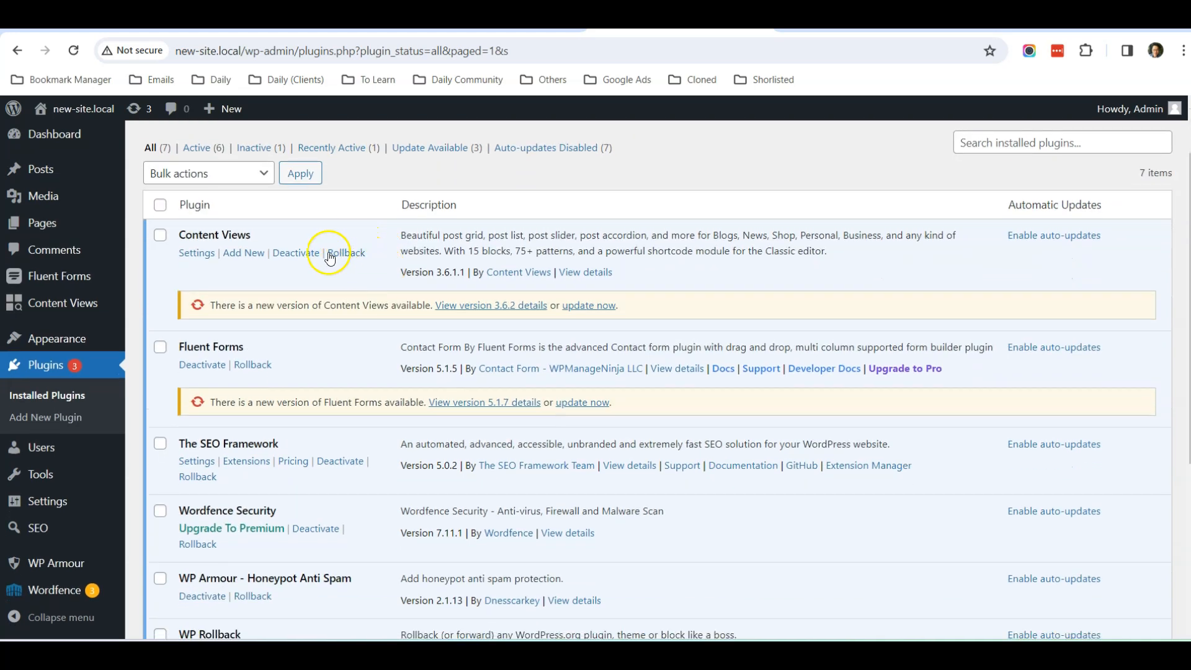
# - Review the new Rollback links in the plugins list and start a rollback for Fluent Forms
pyautogui.scroll(-3)
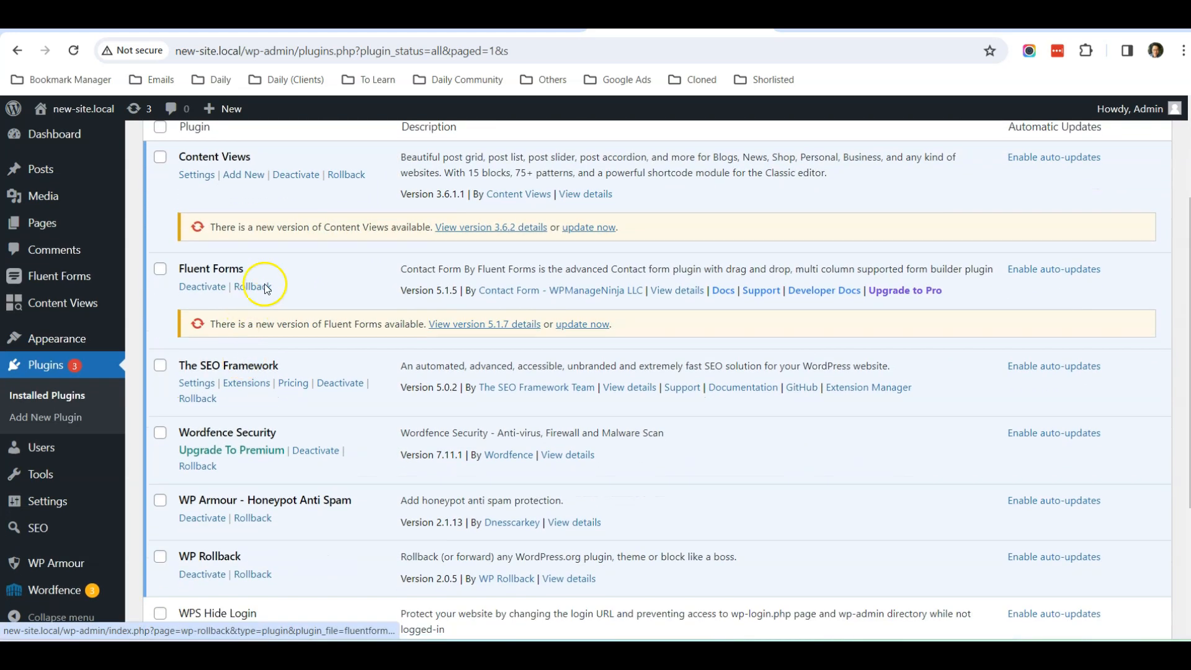
pyautogui.scroll(-3)
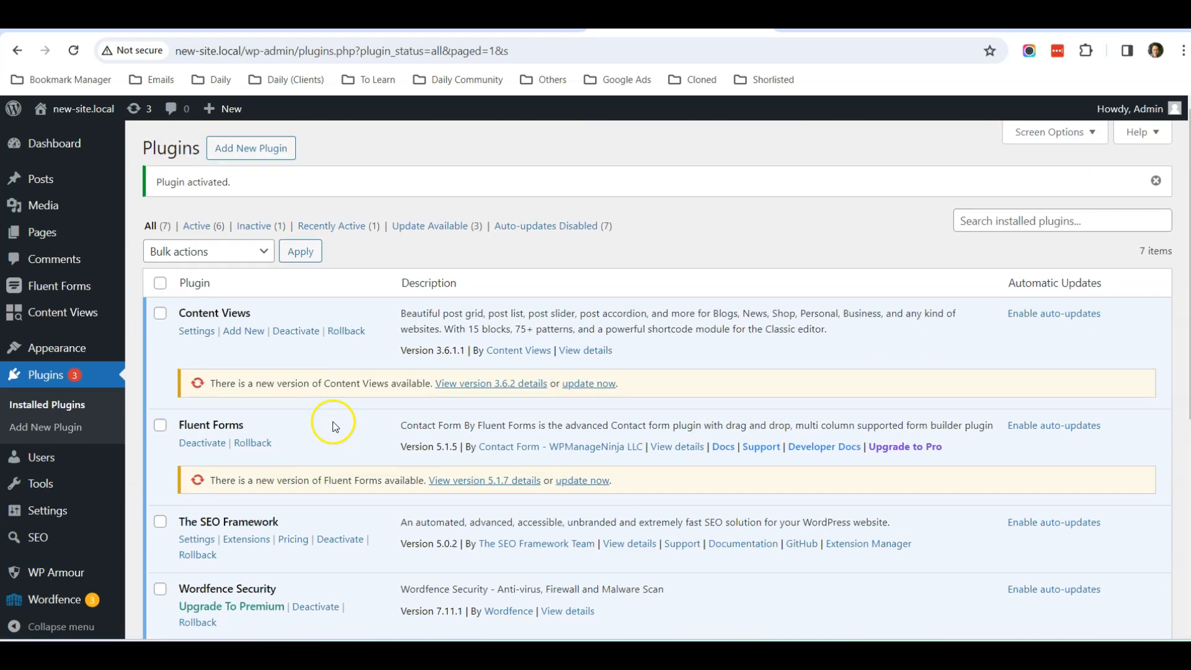
pyautogui.moveTo(253, 443)
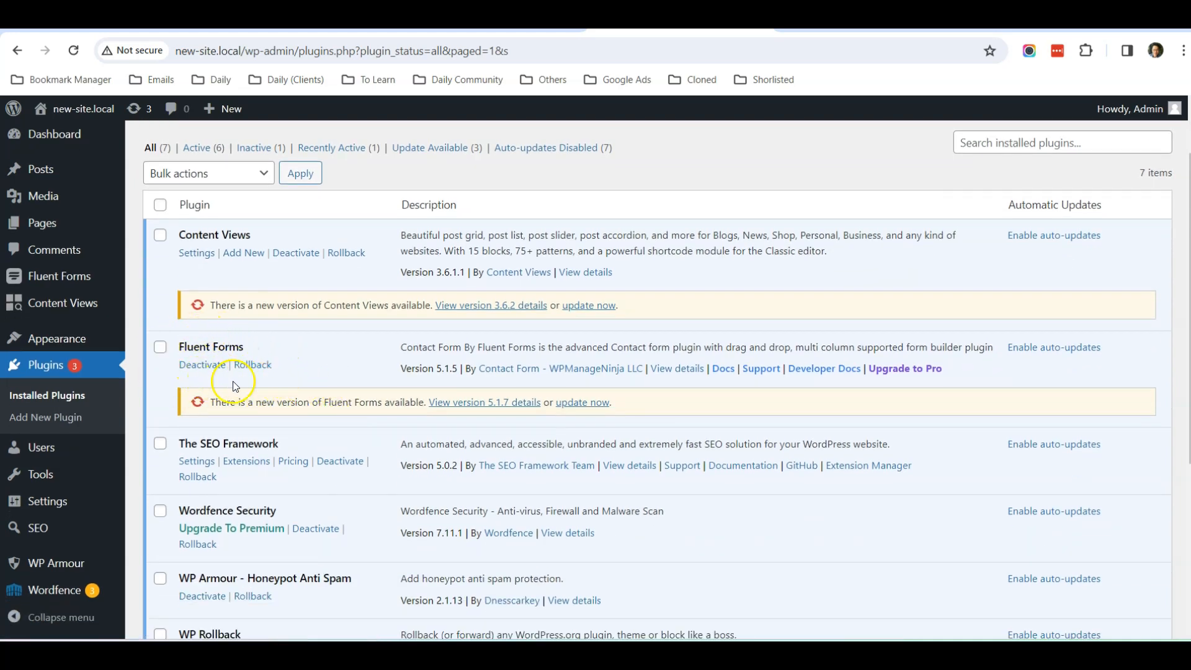
pyautogui.scroll(-3)
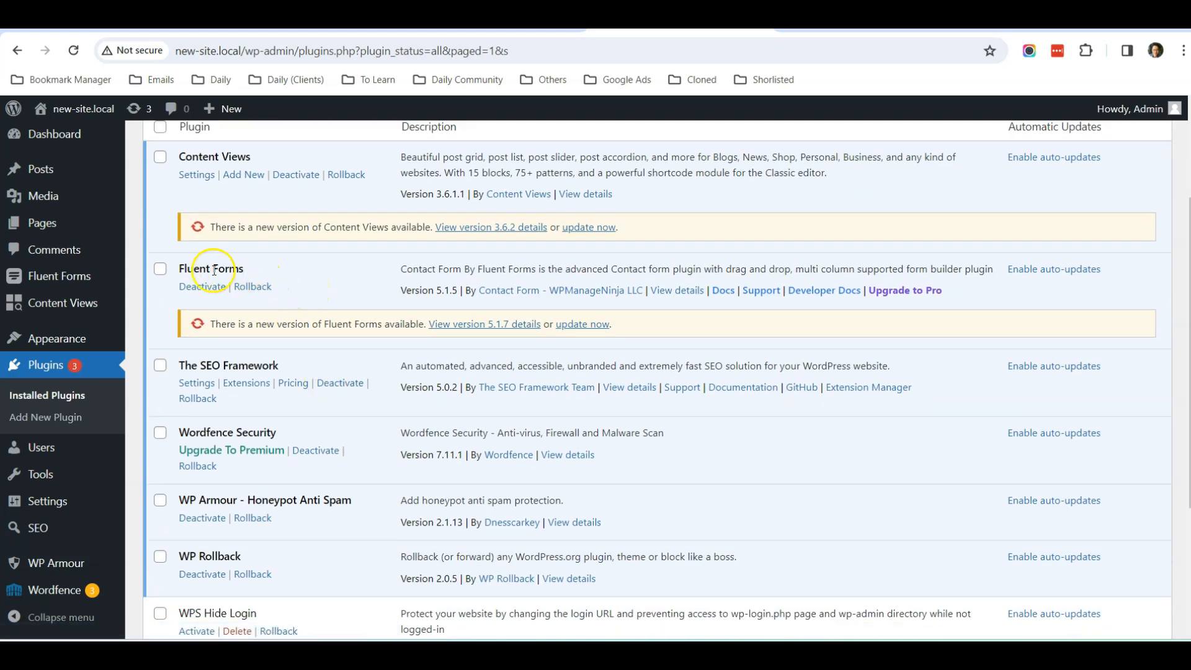
pyautogui.moveTo(418, 294)
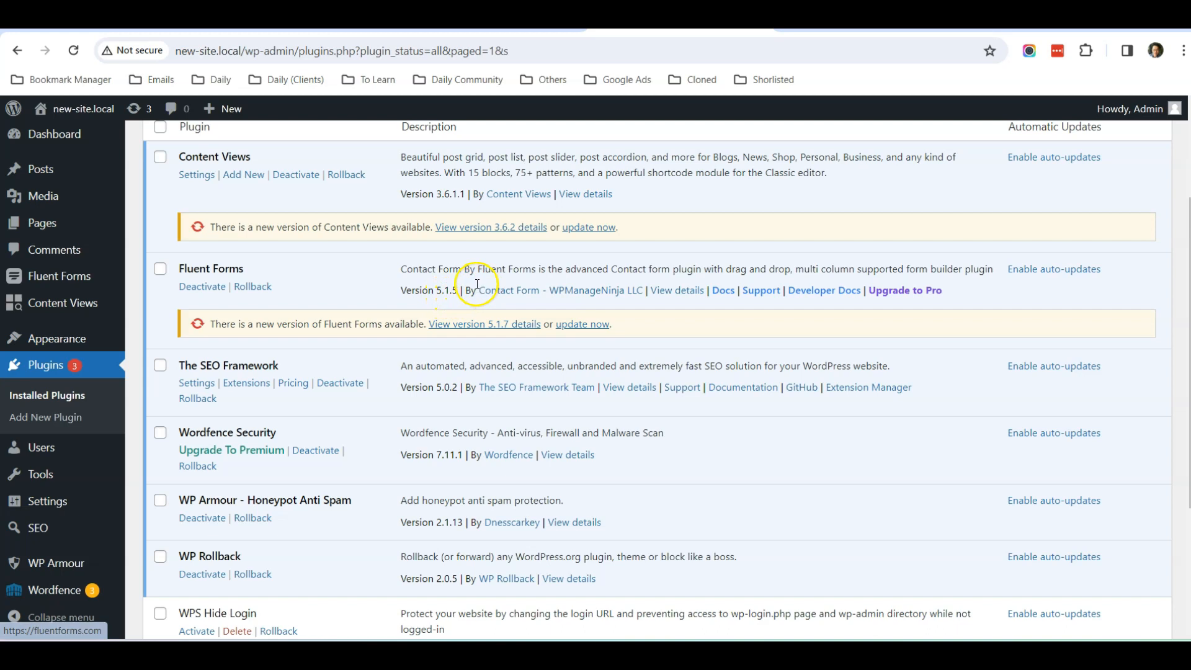
pyautogui.click(252, 286)
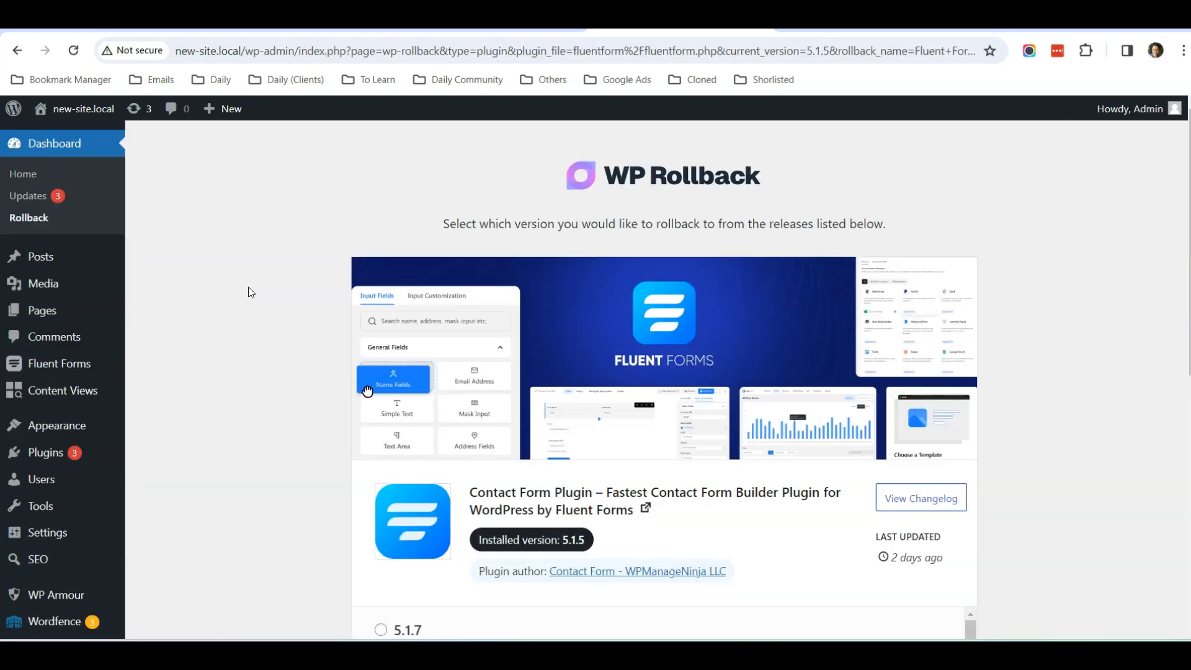
# - Select version 5.1.4 as the Fluent Forms rollback target and request the rollback
pyautogui.scroll(-3)
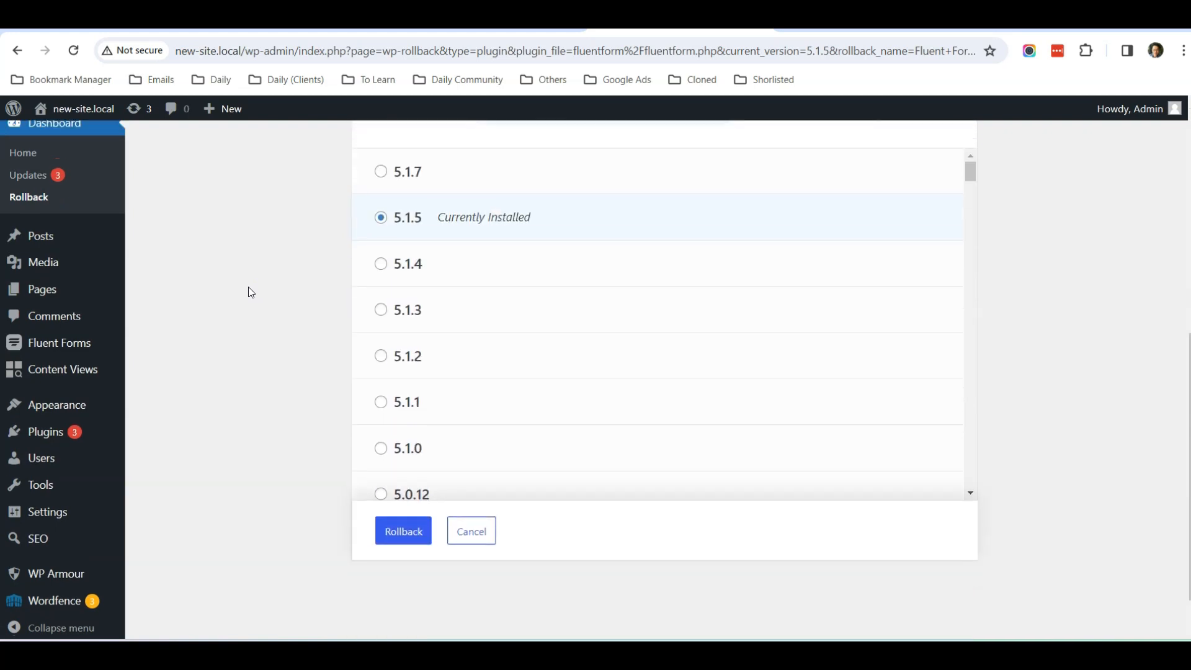
pyautogui.scroll(-3)
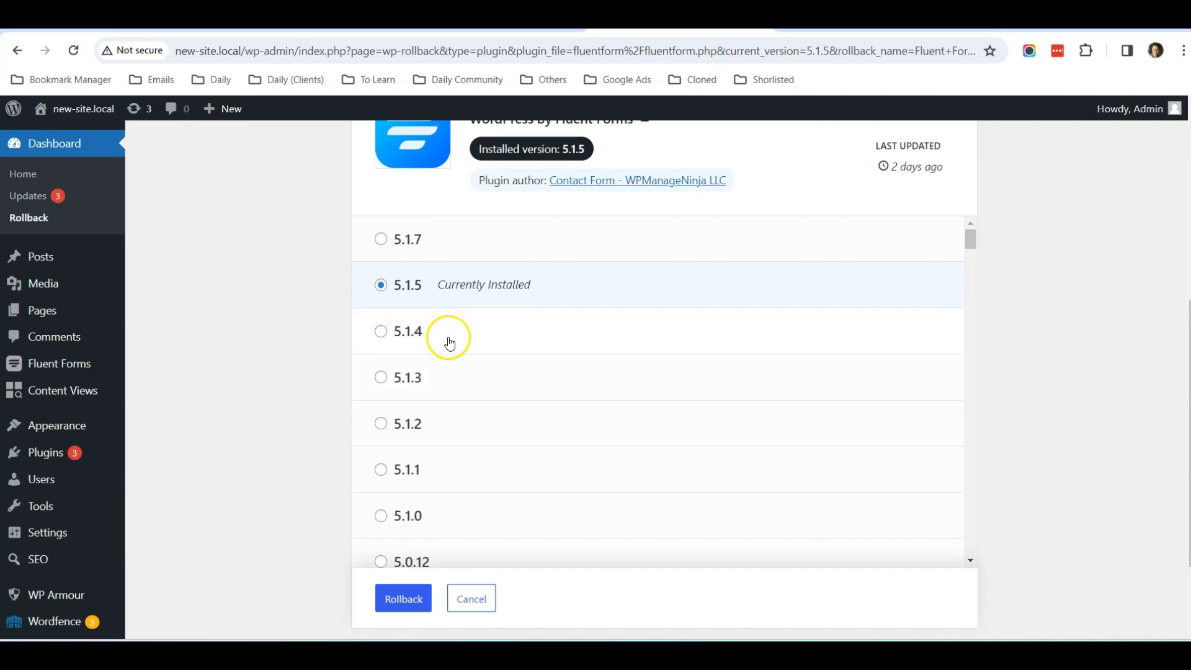
pyautogui.click(381, 331)
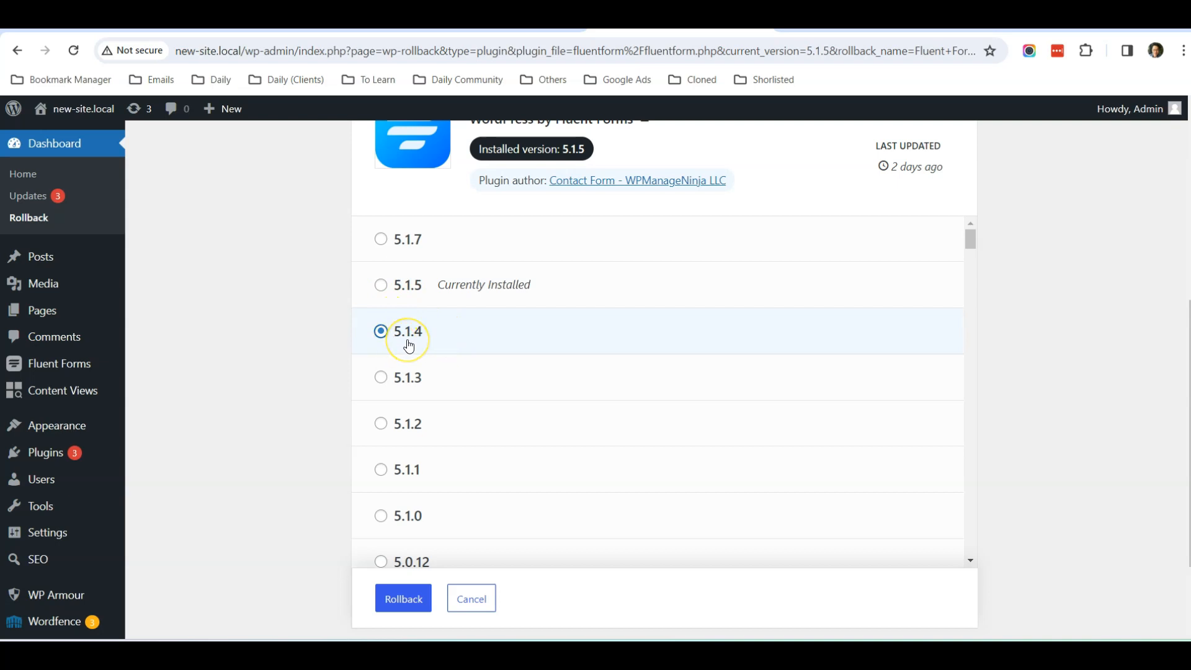
pyautogui.click(404, 598)
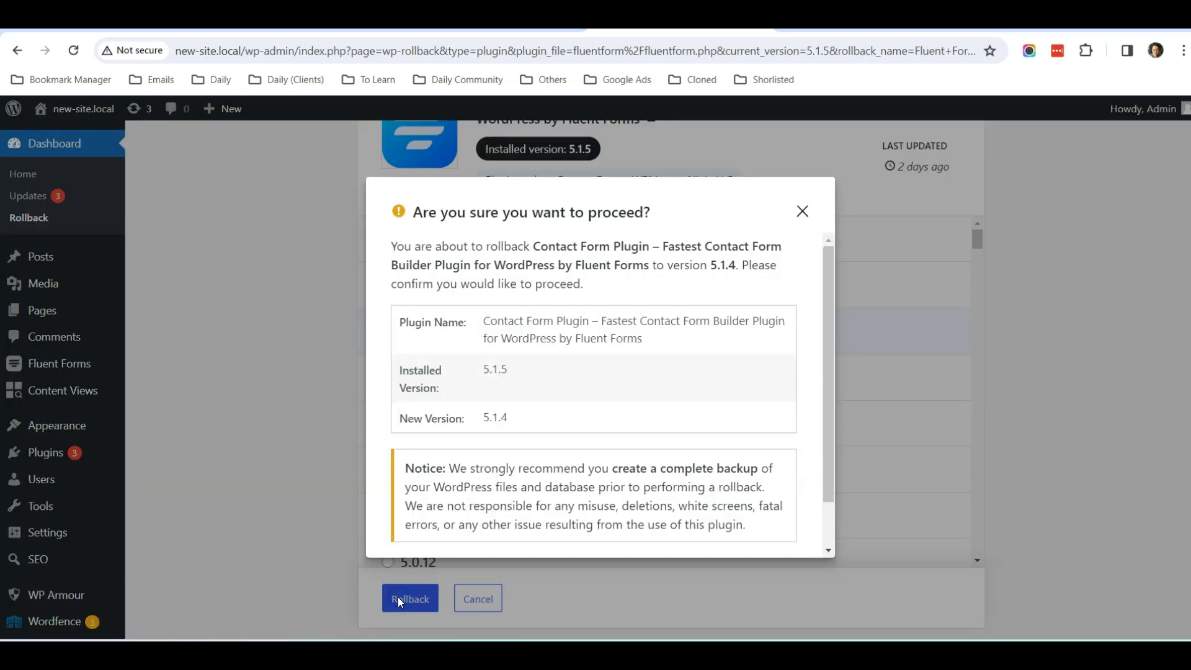
# - Confirm rolling Fluent Forms back from 5.1.5 to 5.1.4 and let the update finish
pyautogui.scroll(-3)
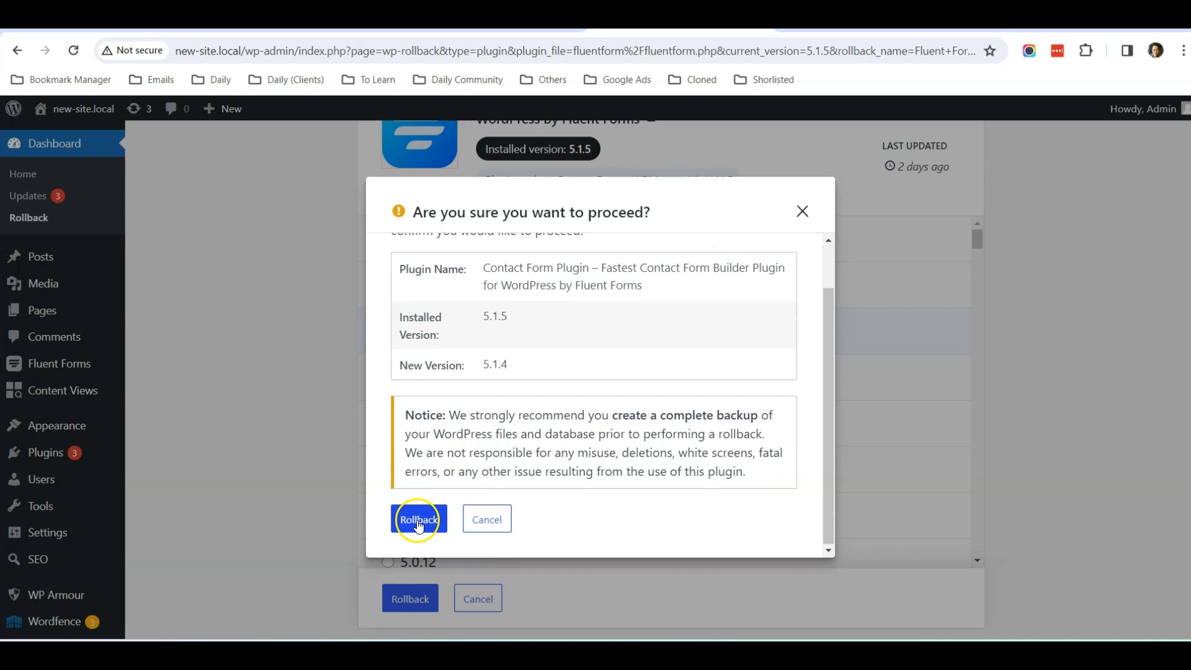
pyautogui.click(418, 518)
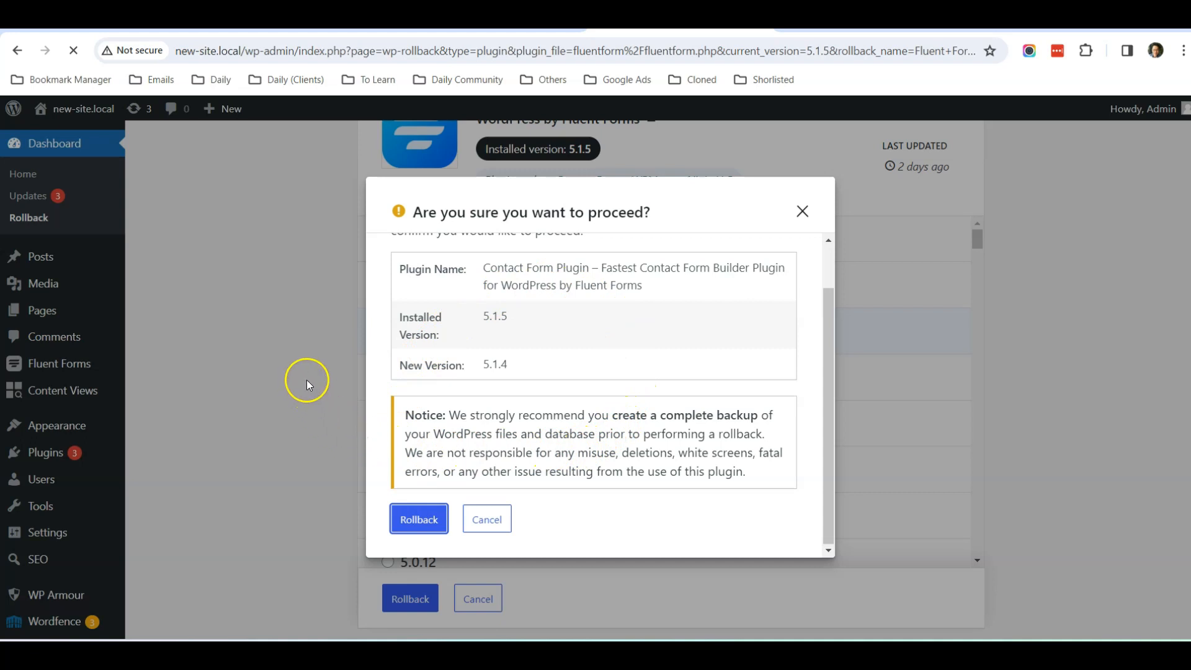
pyautogui.click(418, 518)
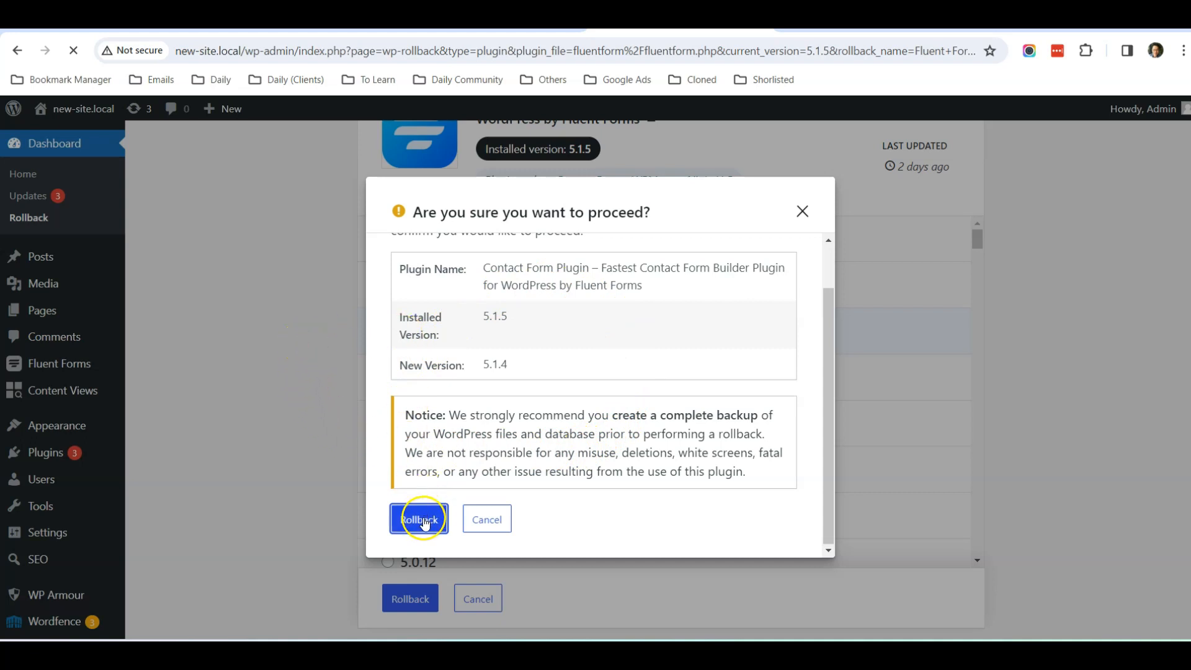
pyautogui.moveTo(297, 438)
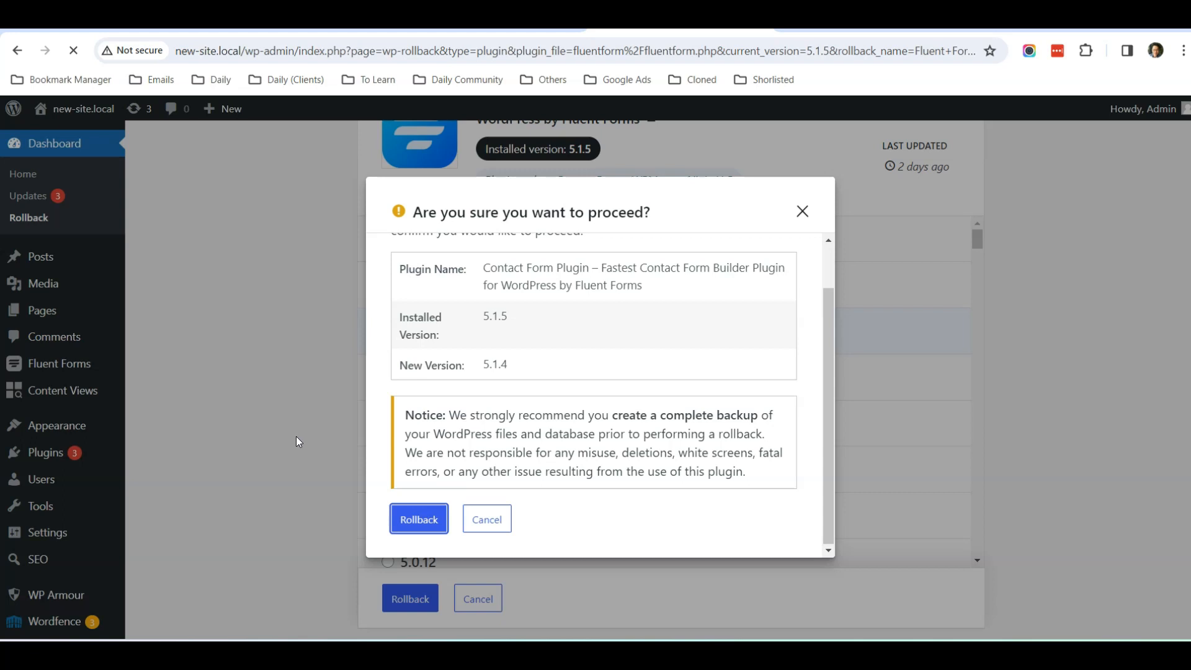
pyautogui.click(418, 518)
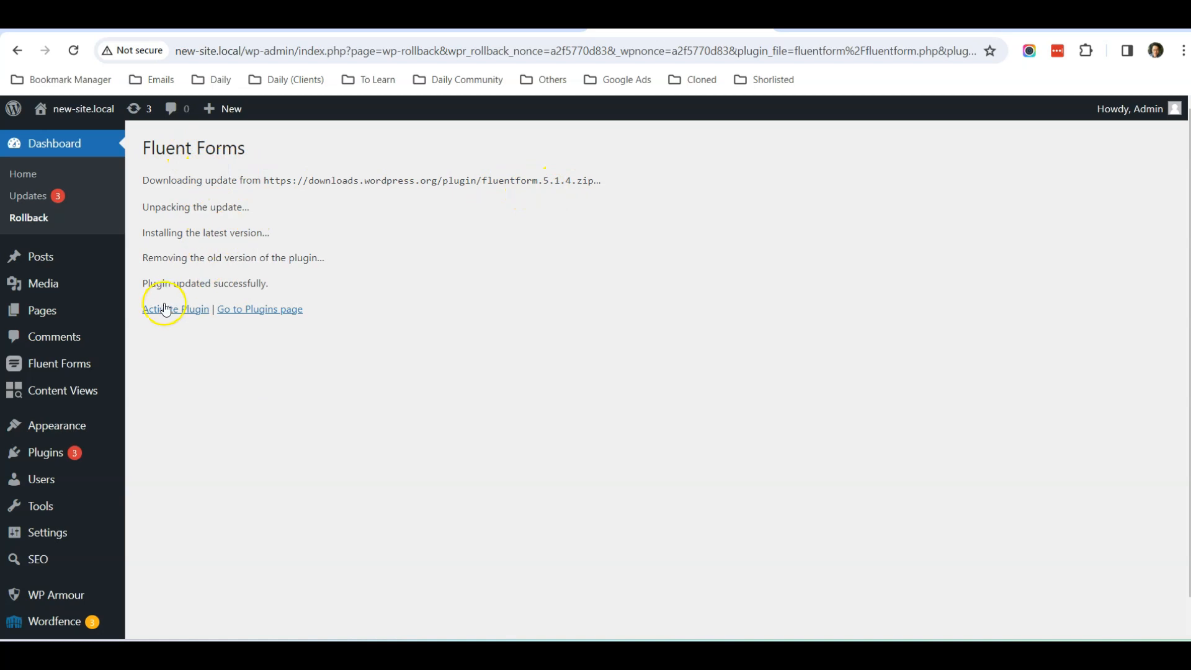
# - Reactivate the rolled-back Fluent Forms 5.1.4 plugin
pyautogui.click(175, 309)
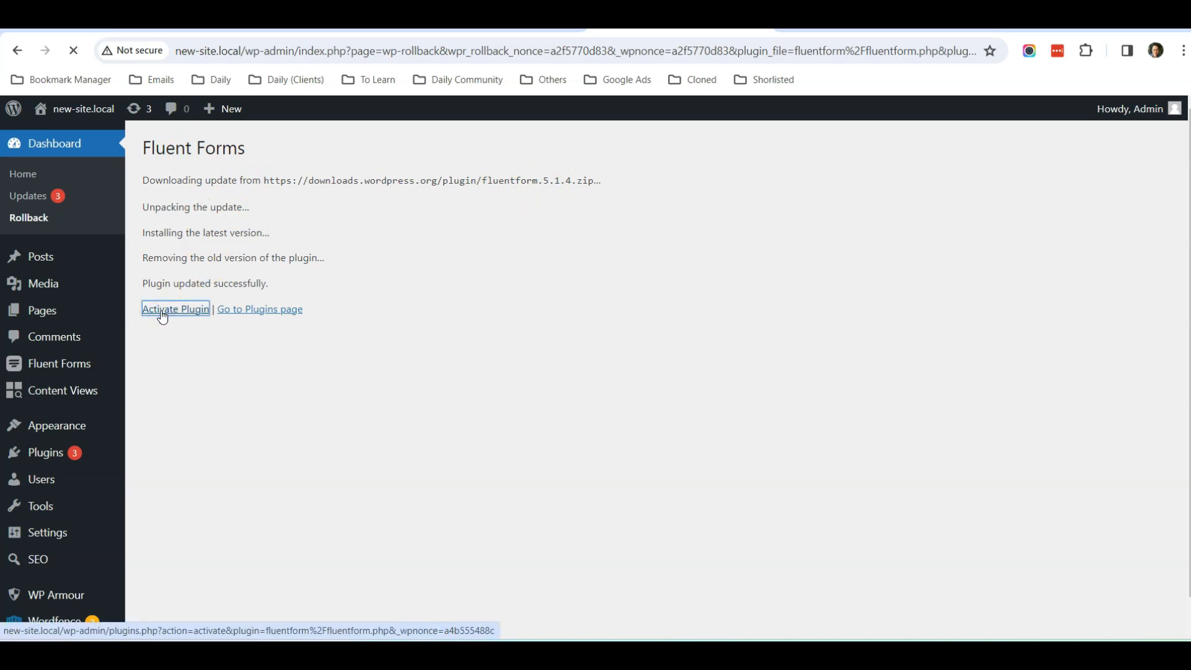
pyautogui.click(175, 309)
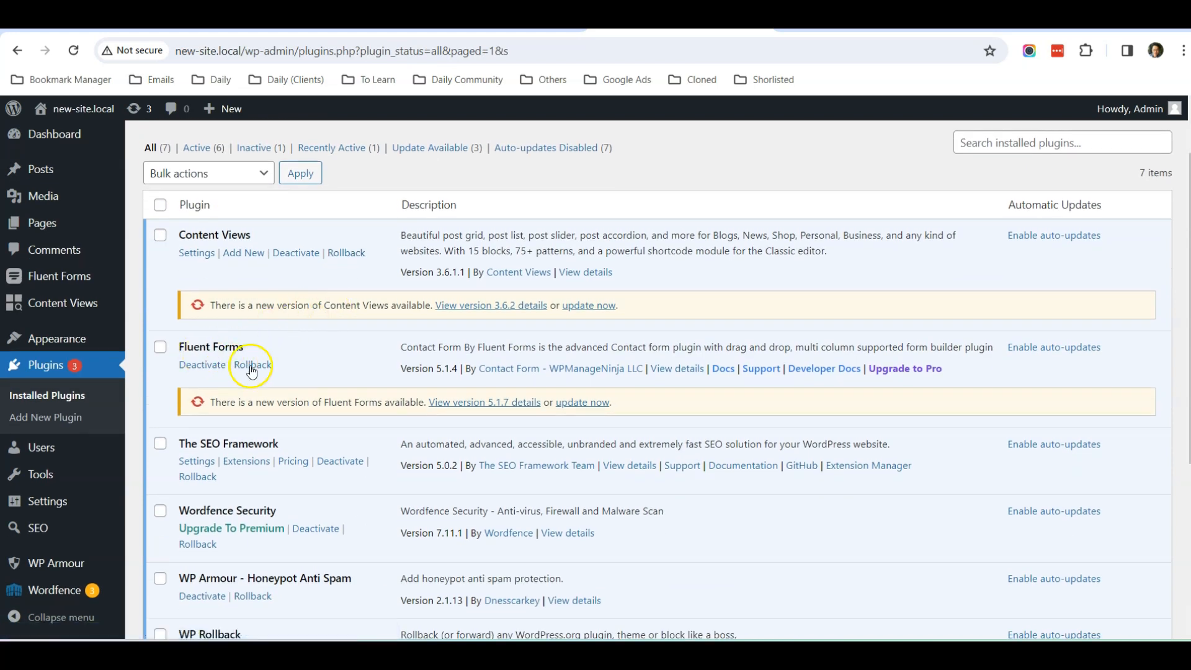
pyautogui.moveTo(436, 383)
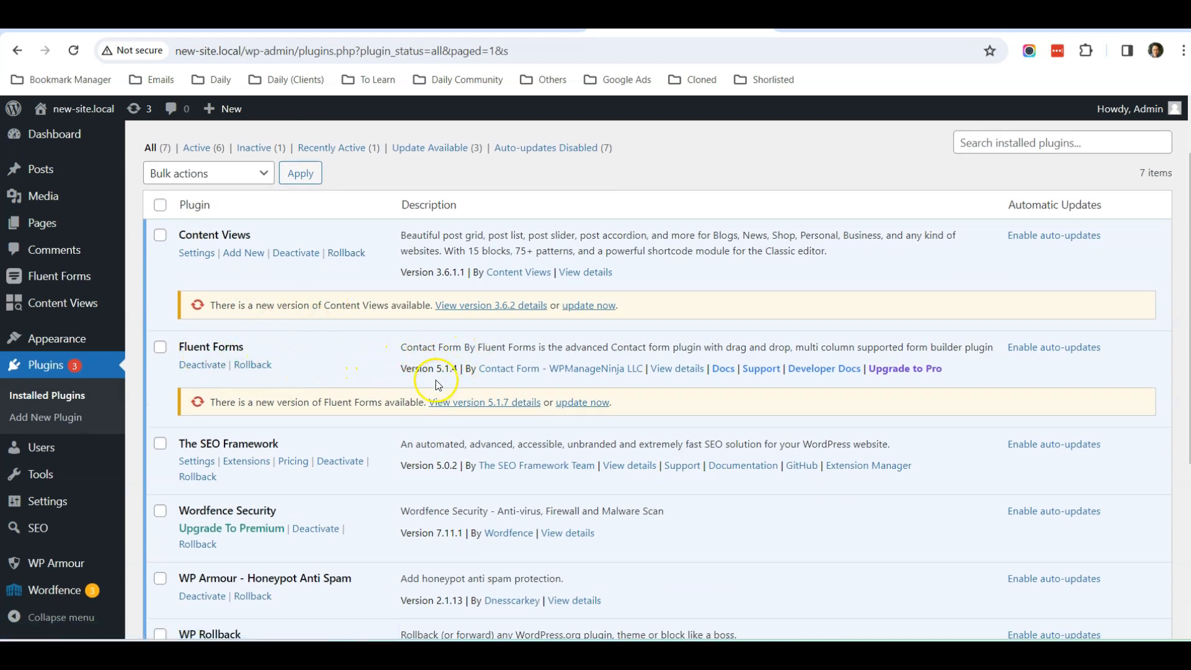
pyautogui.doubleClick(428, 369)
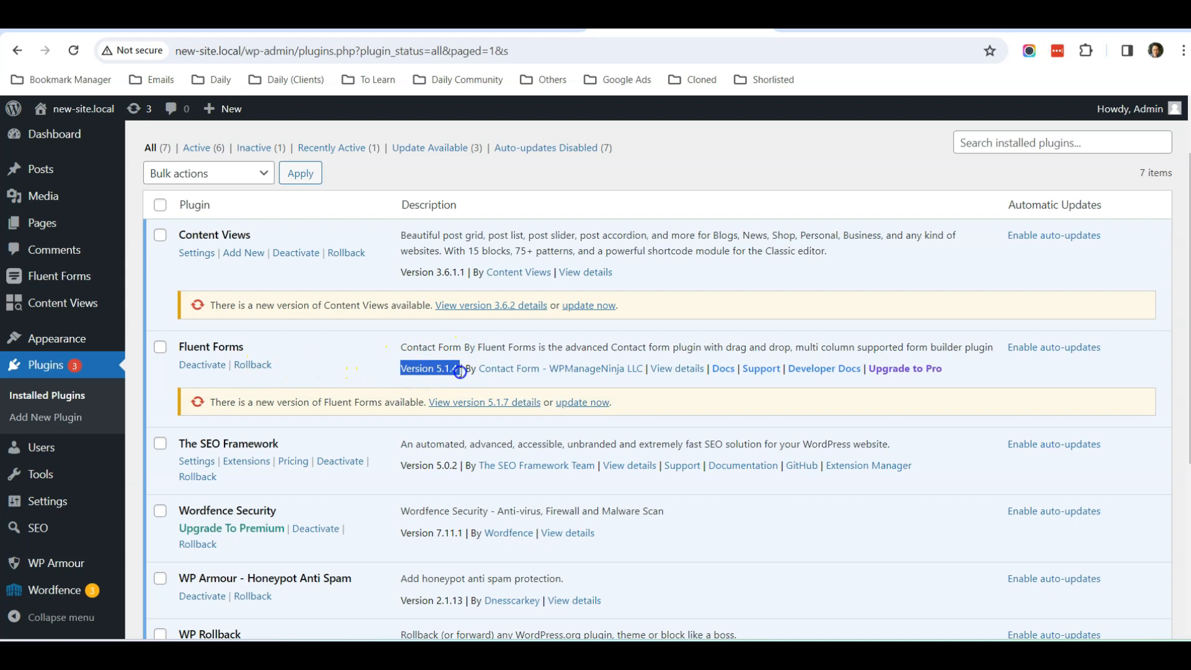
pyautogui.moveTo(375, 340)
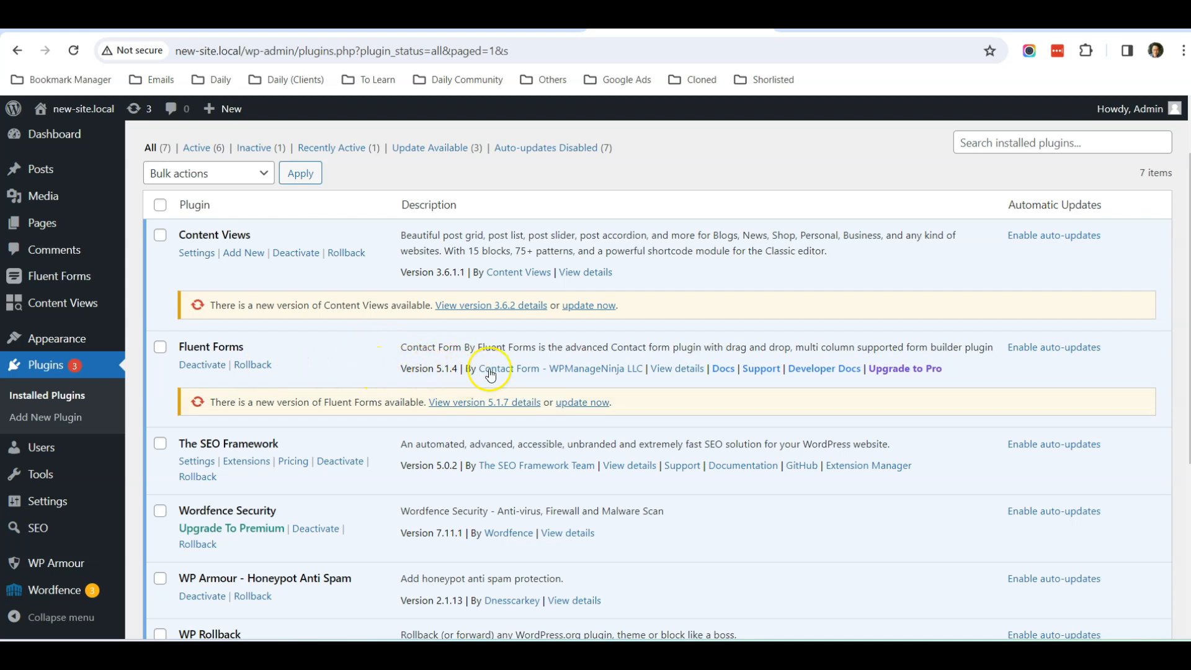
pyautogui.moveTo(380, 369)
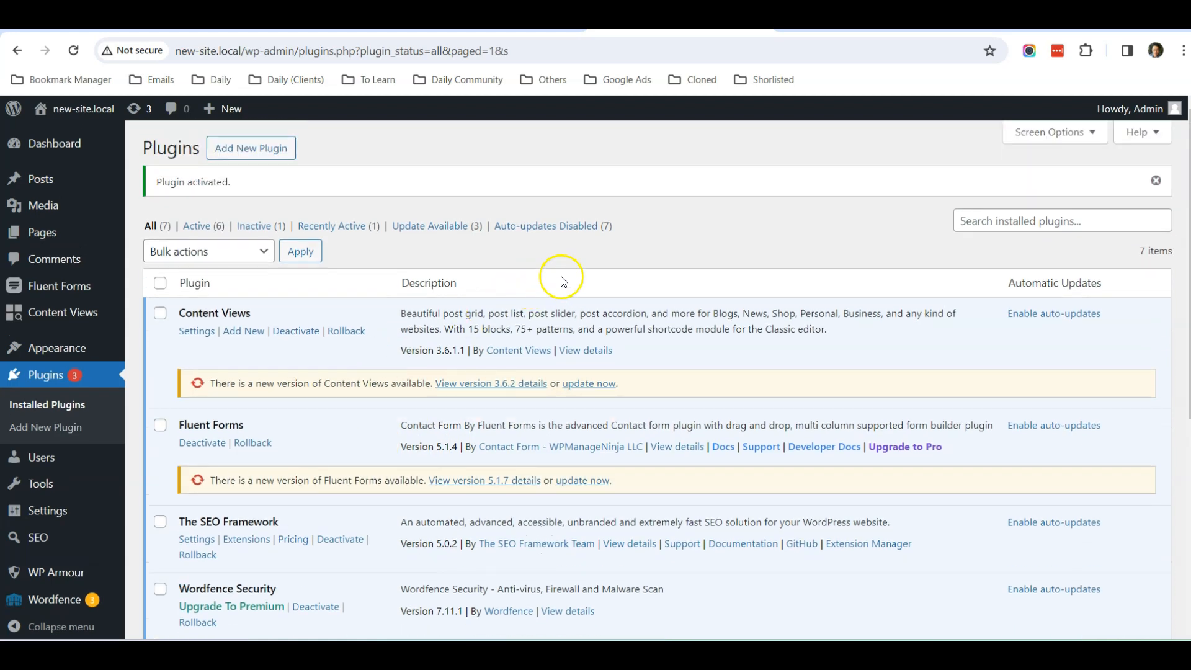
pyautogui.moveTo(487, 263)
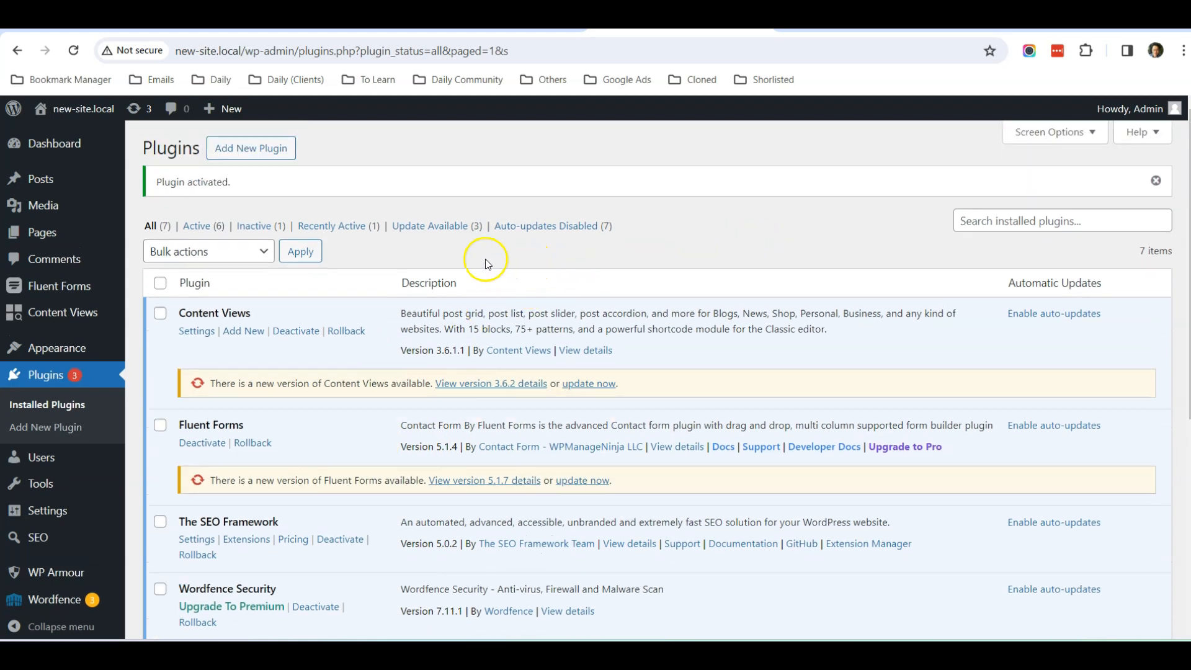
pyautogui.scroll(-3)
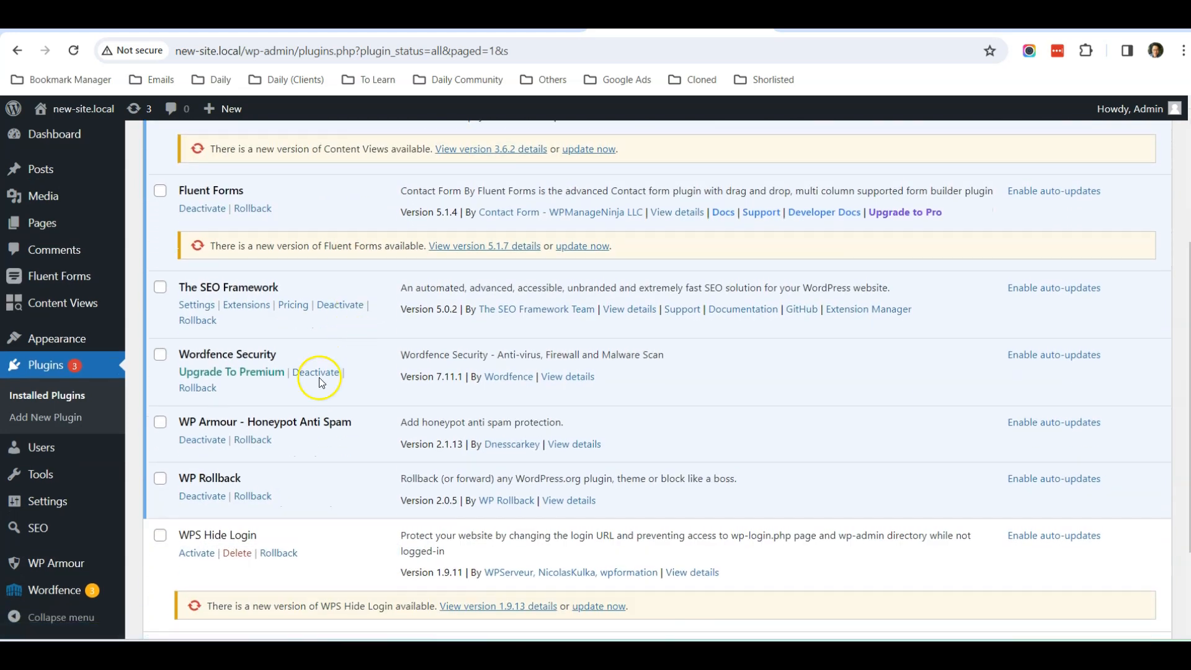